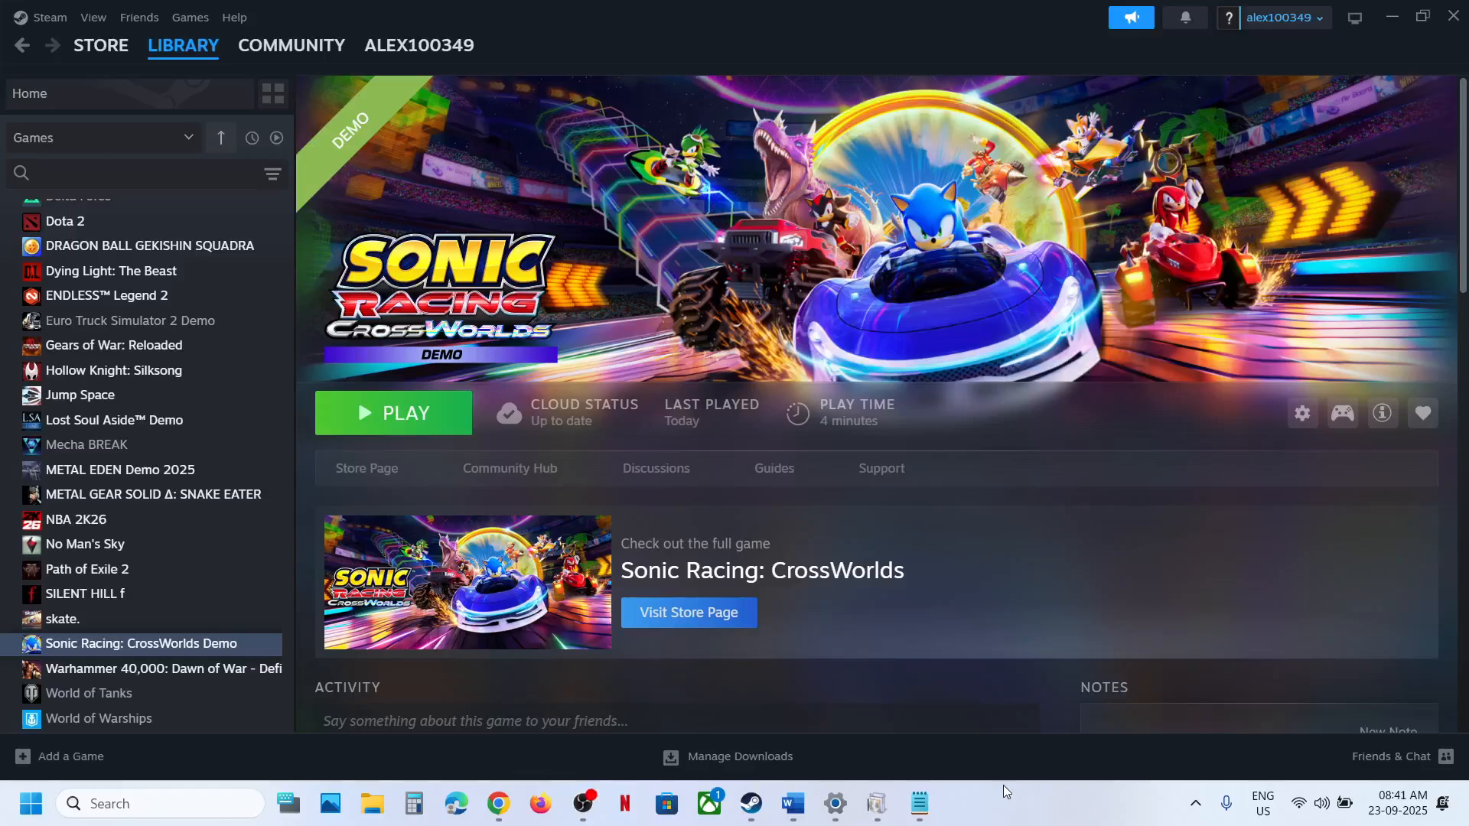
{"action": "mouse_move", "coordinate": [999, 561]}
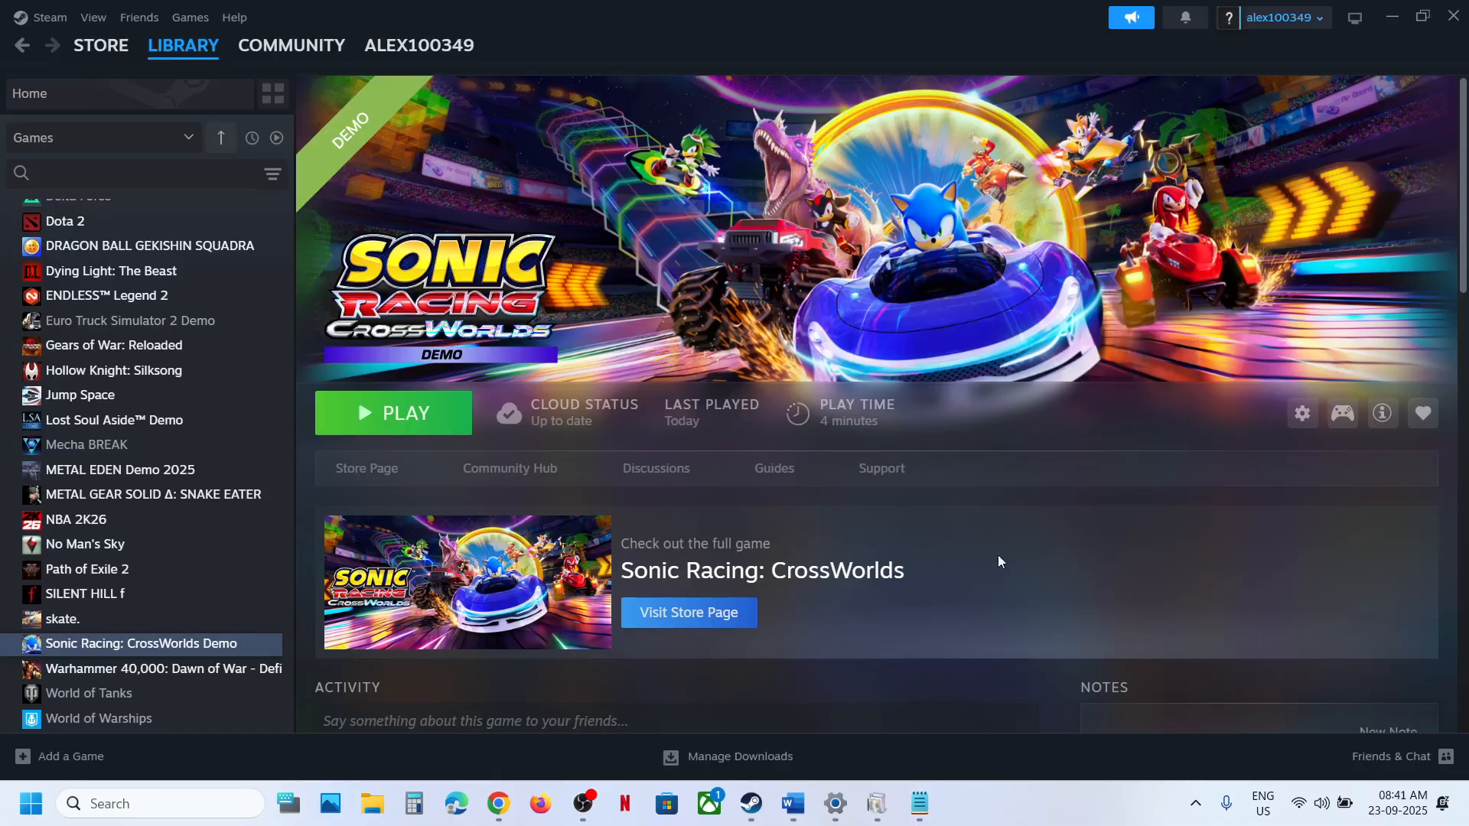
Navigate File Explorer to This PC > Local Disk (C:) > Users > the user's profile folder
{"action": "left_click", "coordinate": [370, 803]}
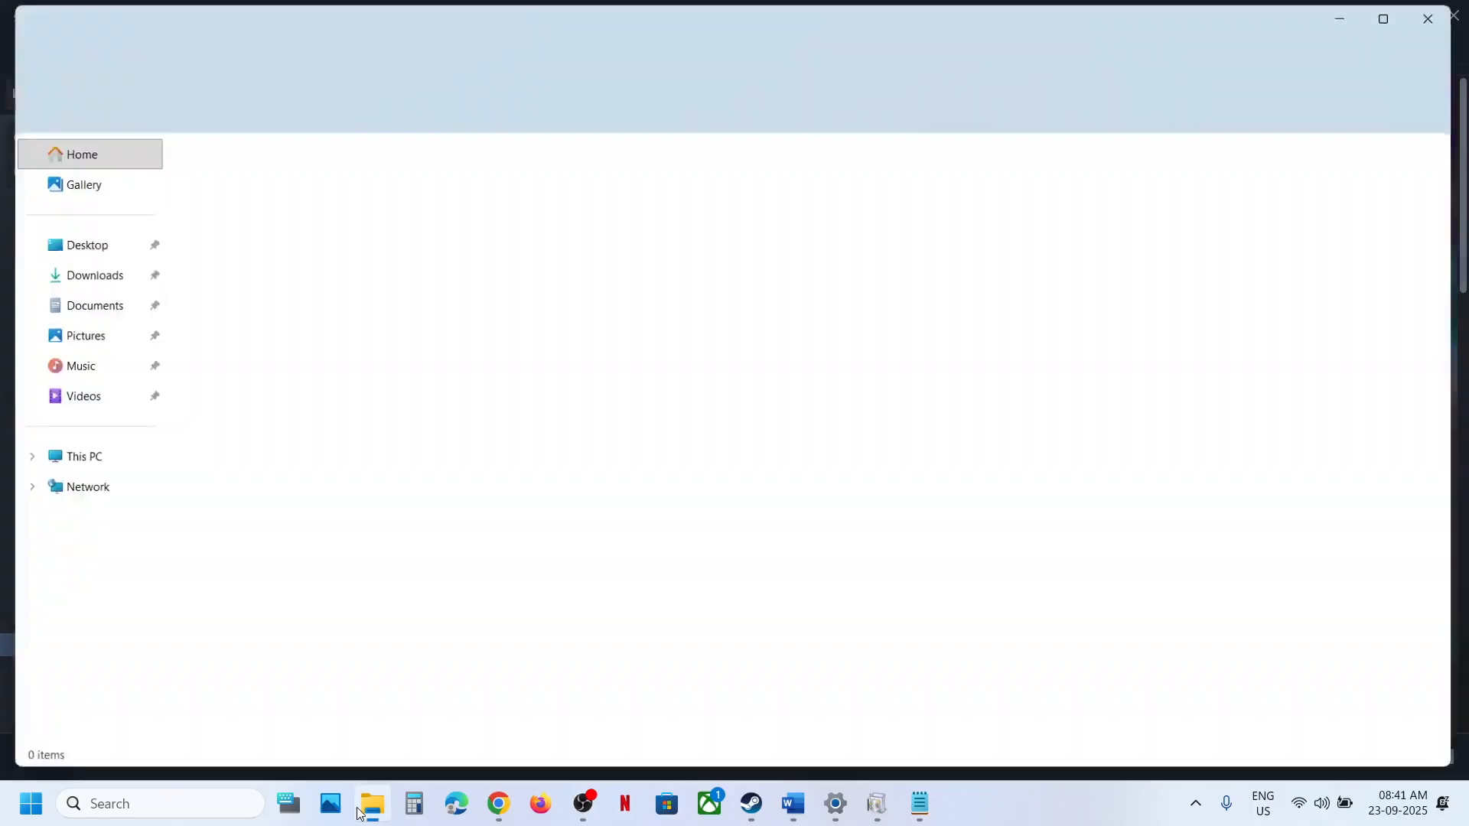
{"action": "left_click", "coordinate": [84, 456]}
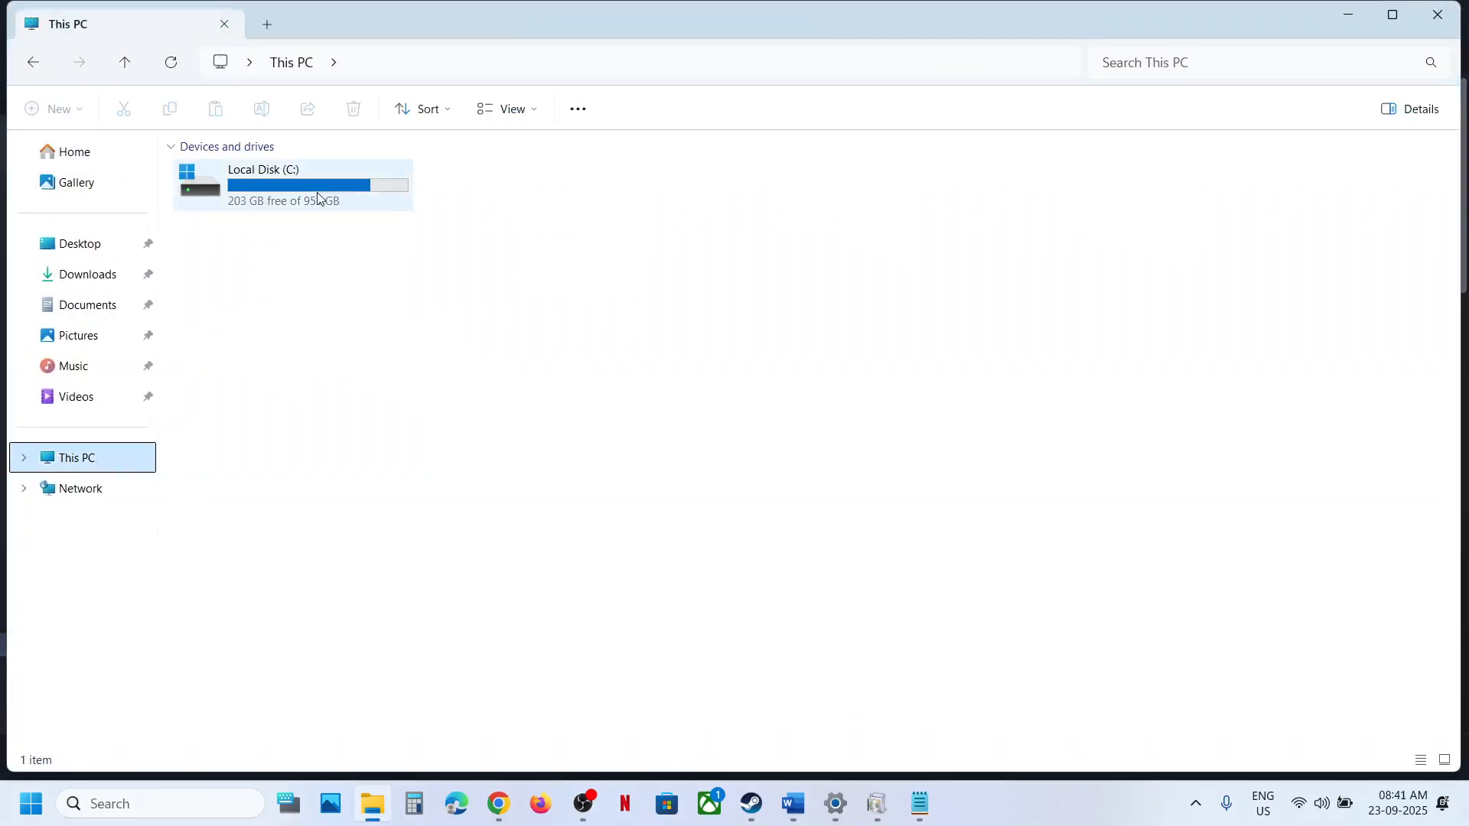
{"action": "double_click", "coordinate": [263, 185]}
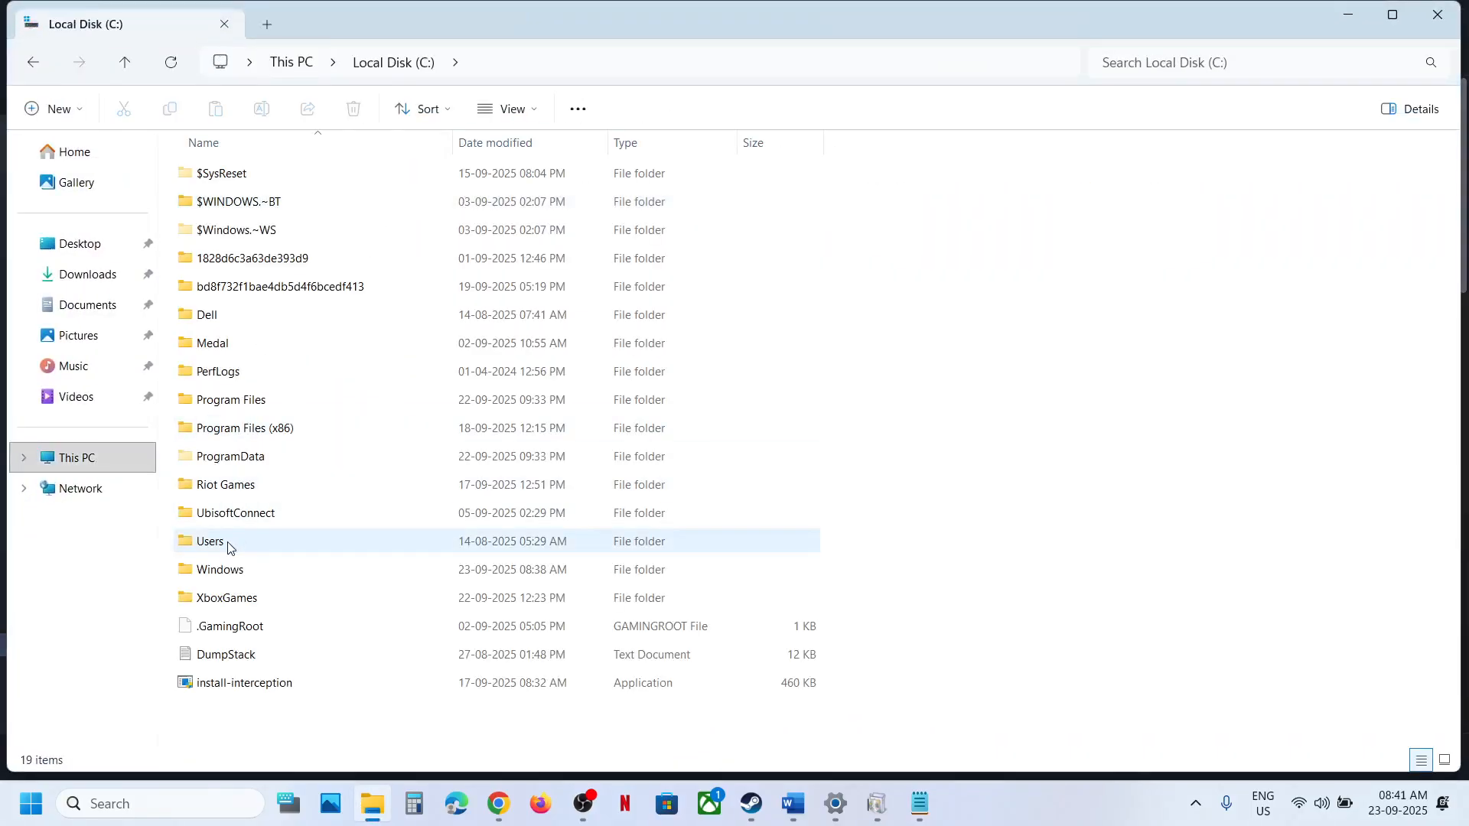
{"action": "double_click", "coordinate": [209, 540]}
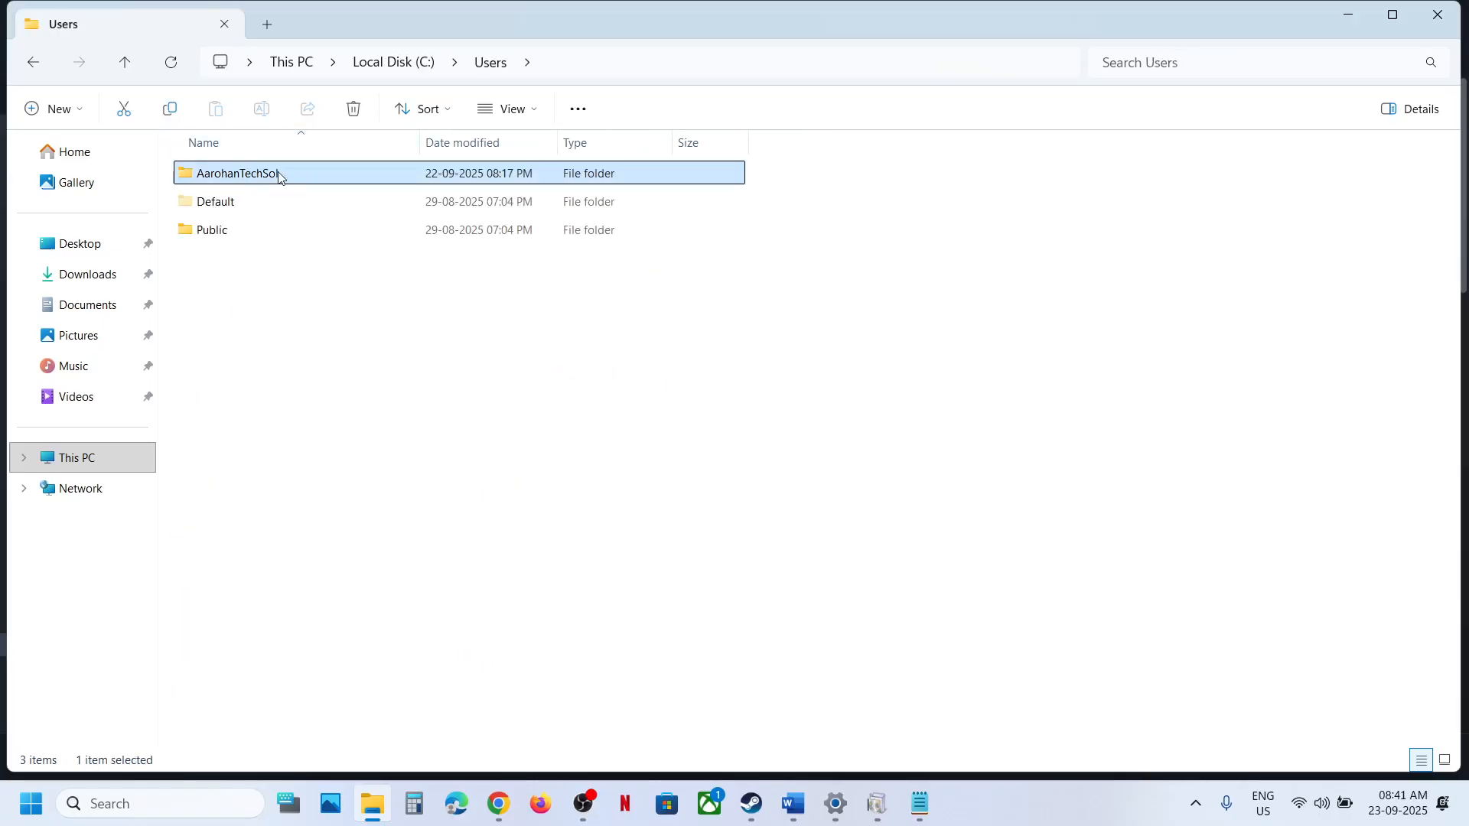
{"action": "double_click", "coordinate": [239, 173]}
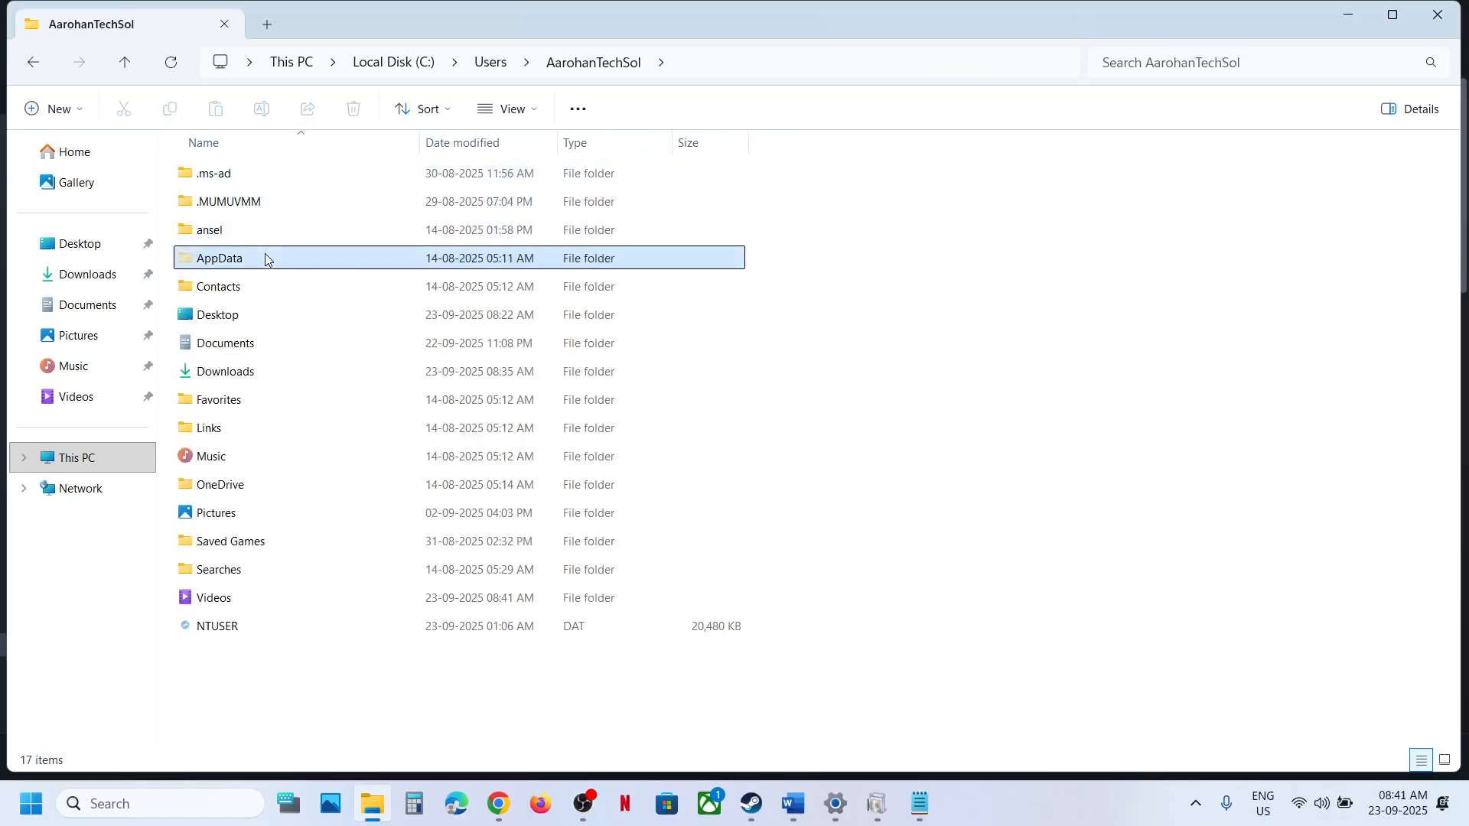
Enable Hidden items from View > Show so AppData becomes visible
{"action": "left_click", "coordinate": [506, 109]}
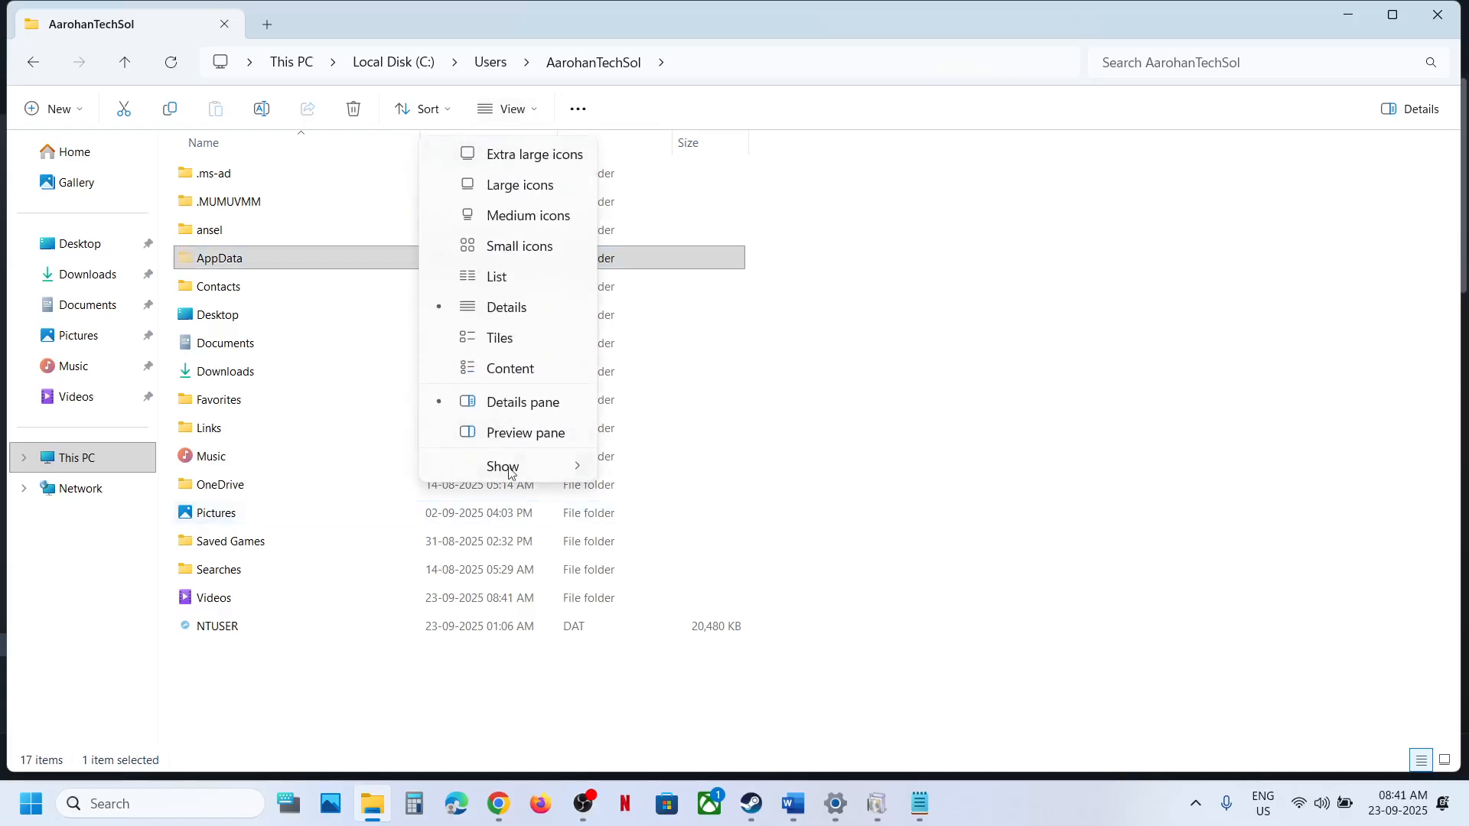
{"action": "left_click", "coordinate": [503, 465]}
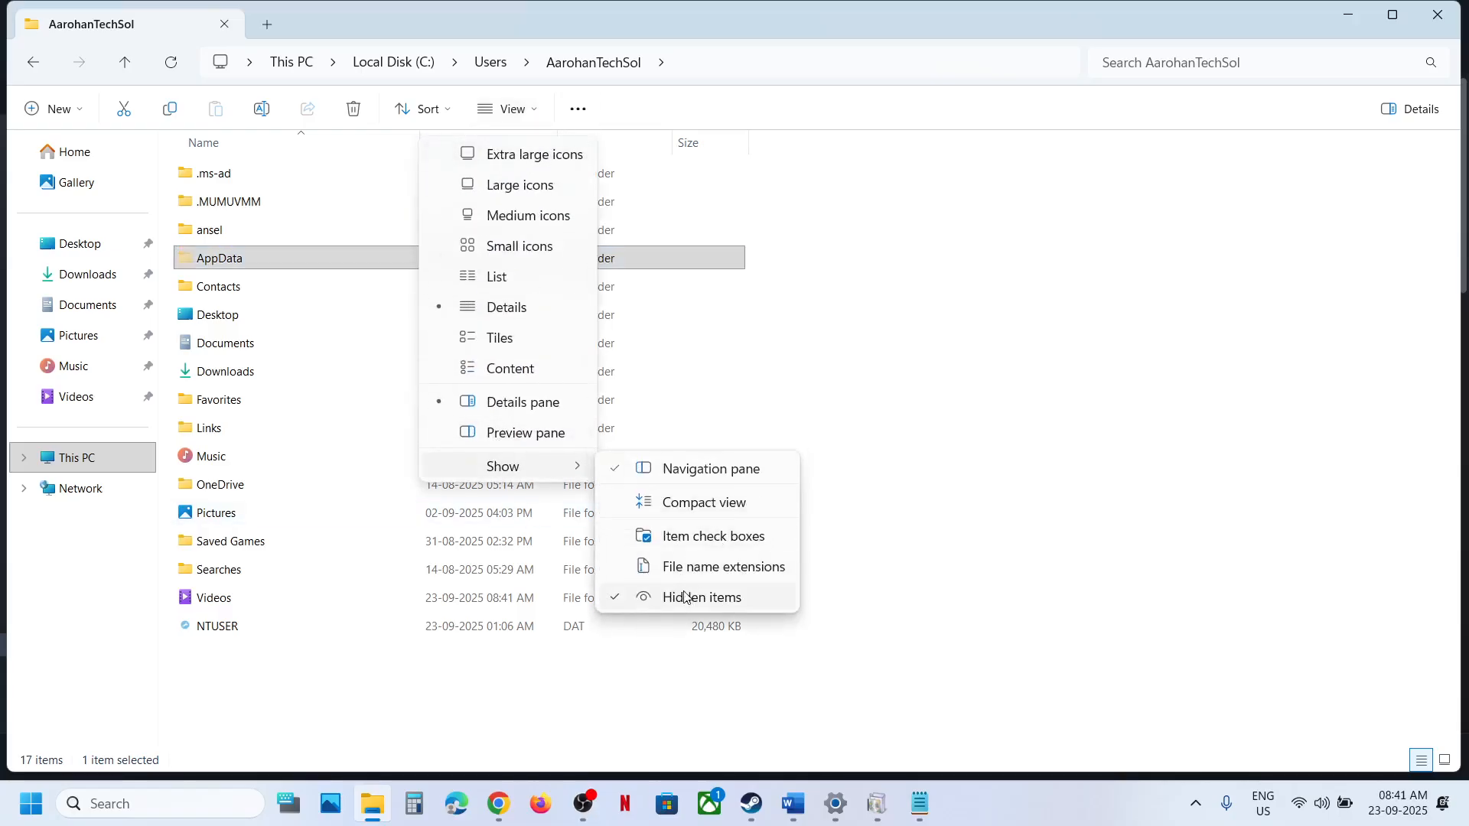
Go into AppData > Roaming > SEGA
{"action": "double_click", "coordinate": [219, 257]}
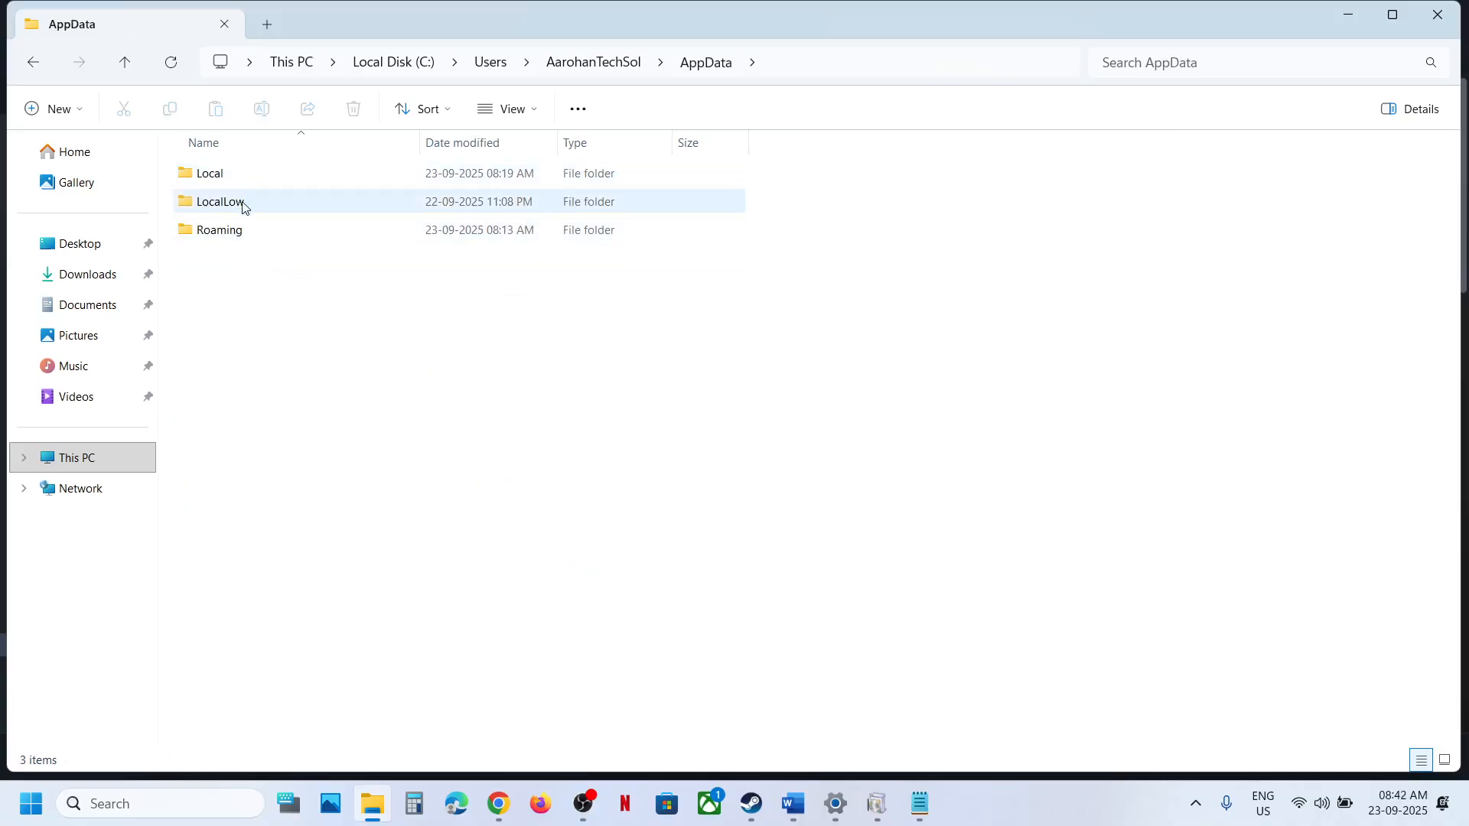
{"action": "double_click", "coordinate": [219, 202]}
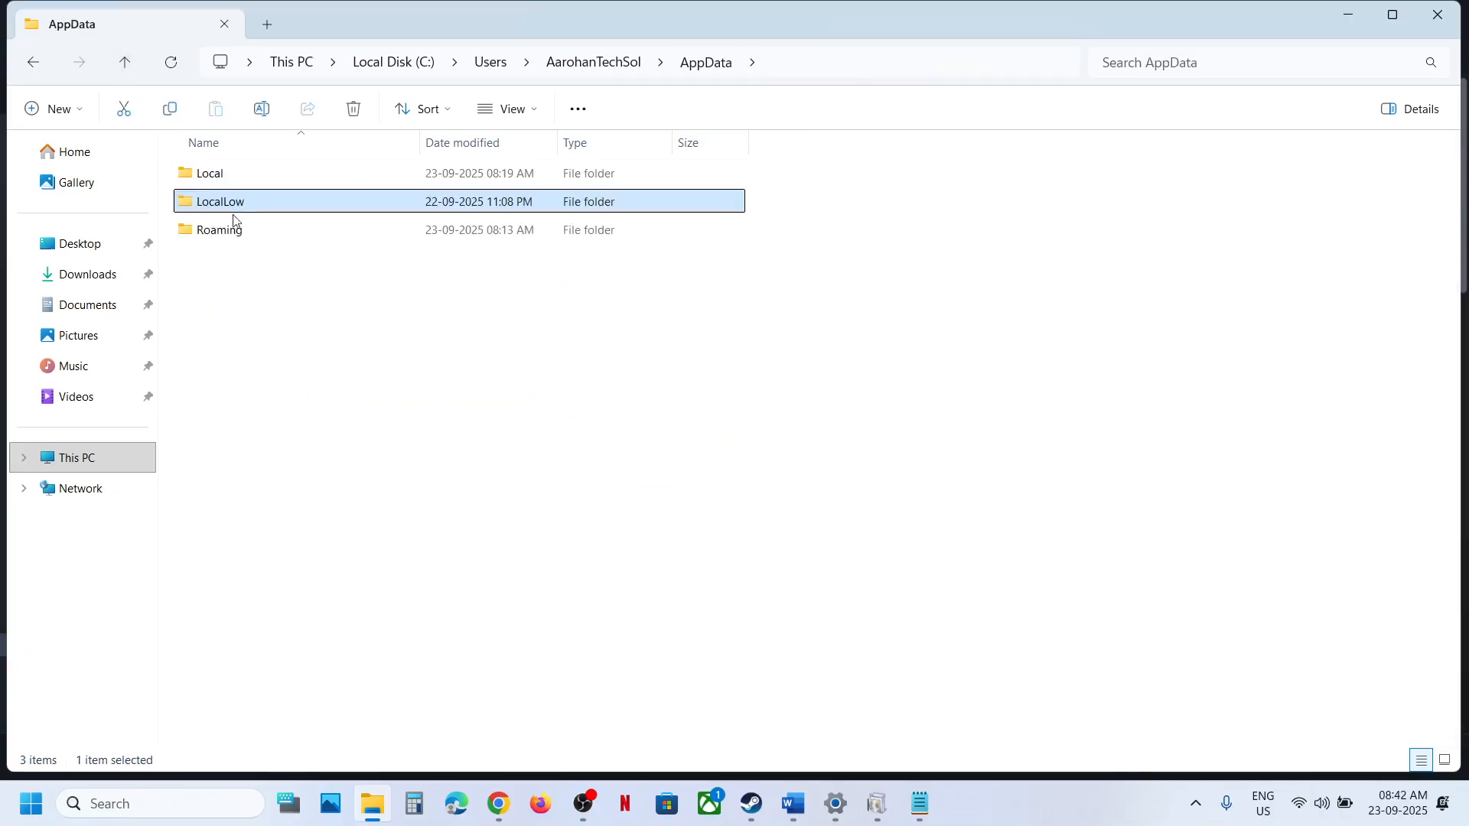
{"action": "double_click", "coordinate": [219, 229]}
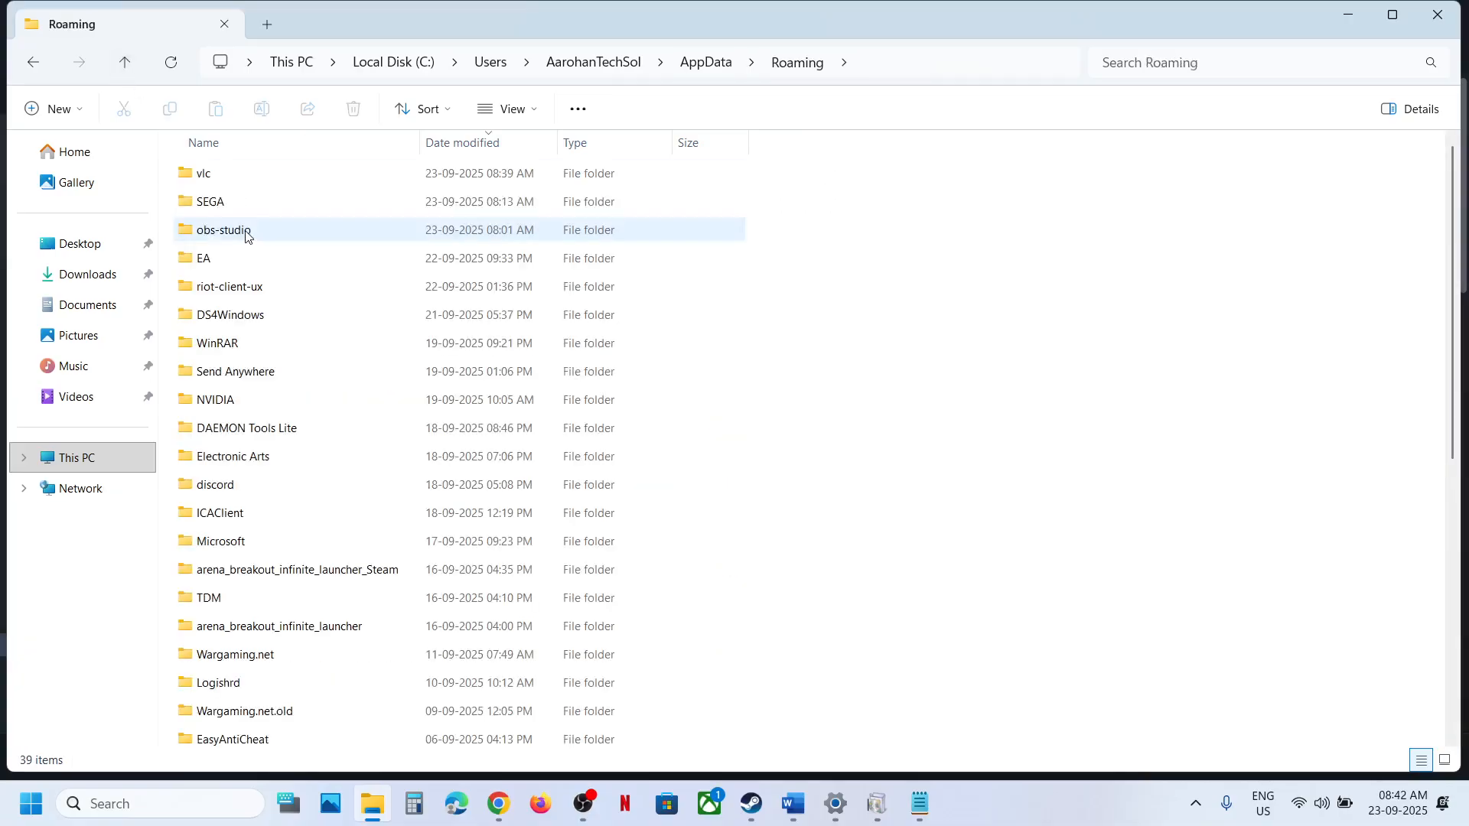
{"action": "left_click", "coordinate": [210, 202]}
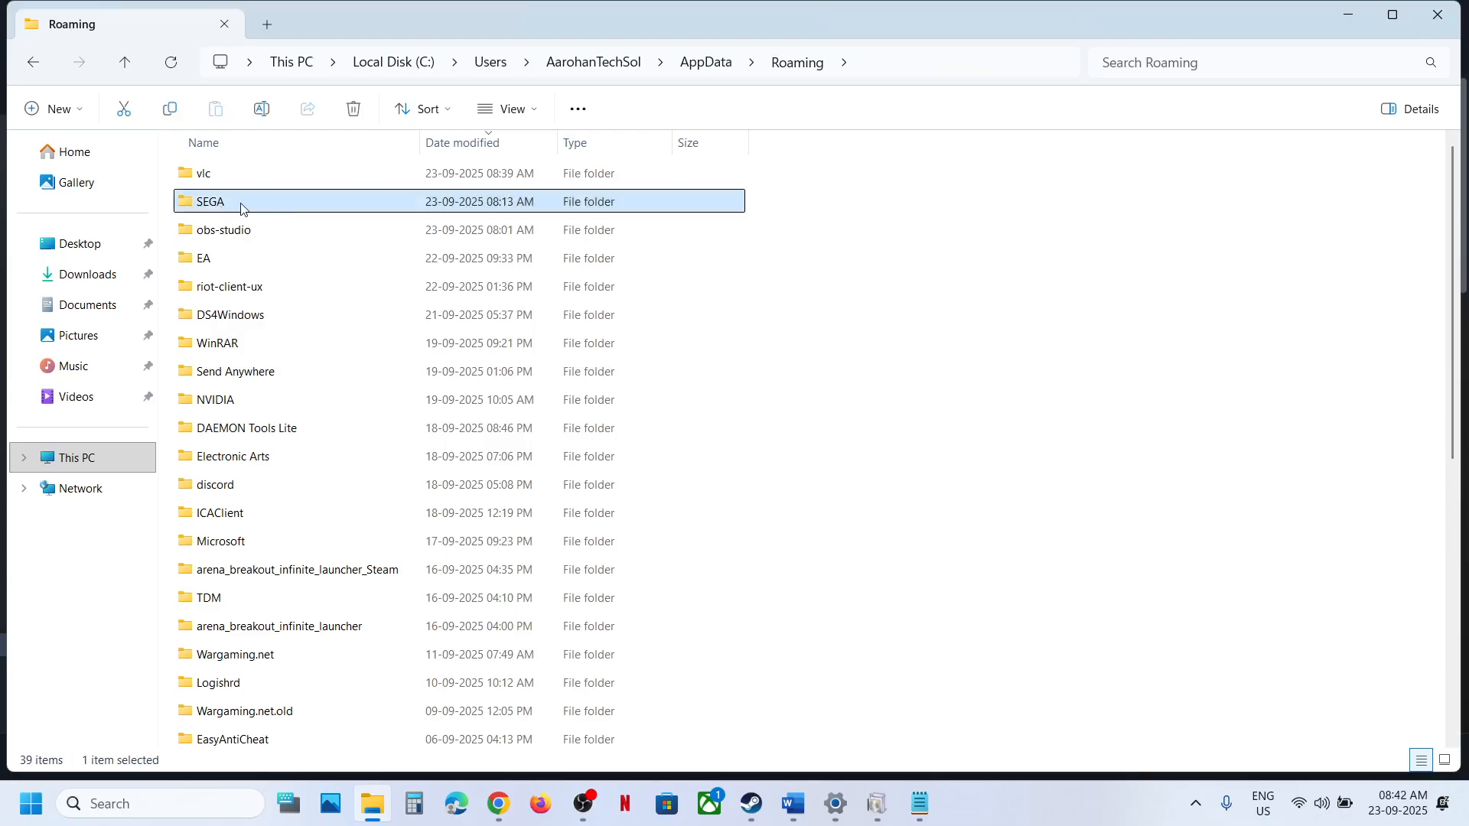
{"action": "double_click", "coordinate": [210, 201]}
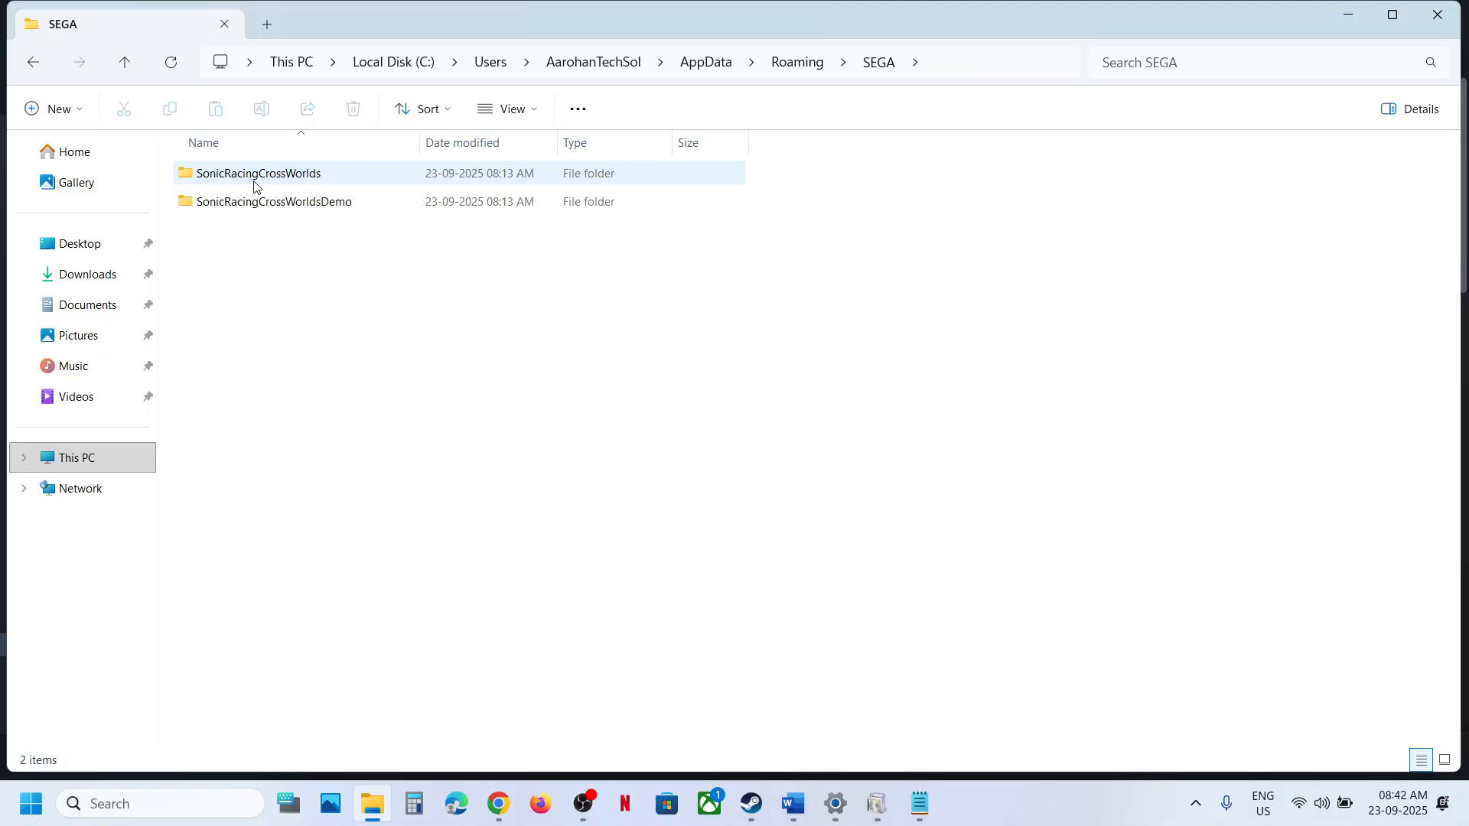
Reach the .sav files in SonicRacingCrossWorldsDemo > steam > account folder, then return to This PC
{"action": "double_click", "coordinate": [259, 173]}
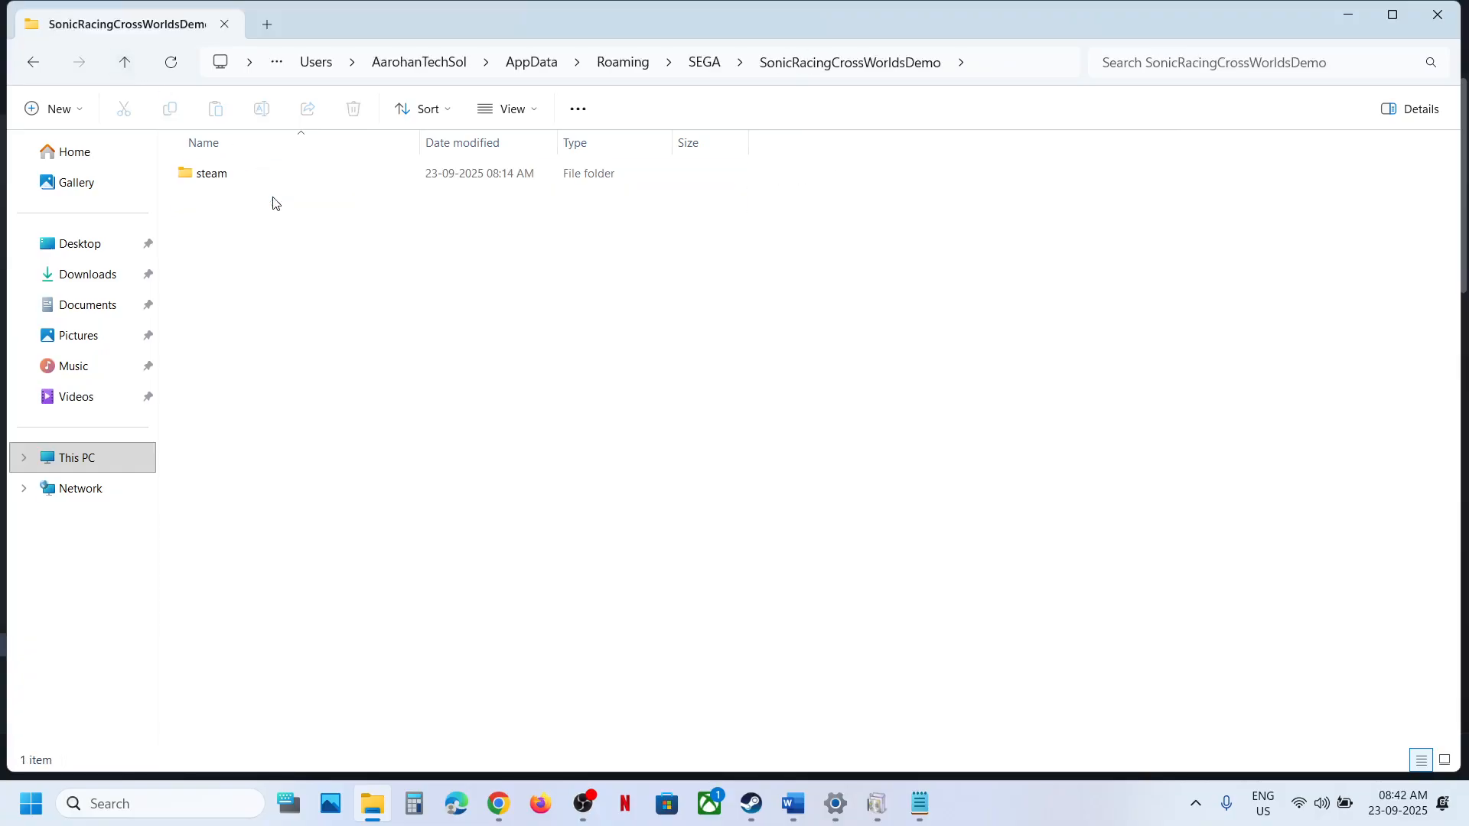
{"action": "double_click", "coordinate": [211, 173]}
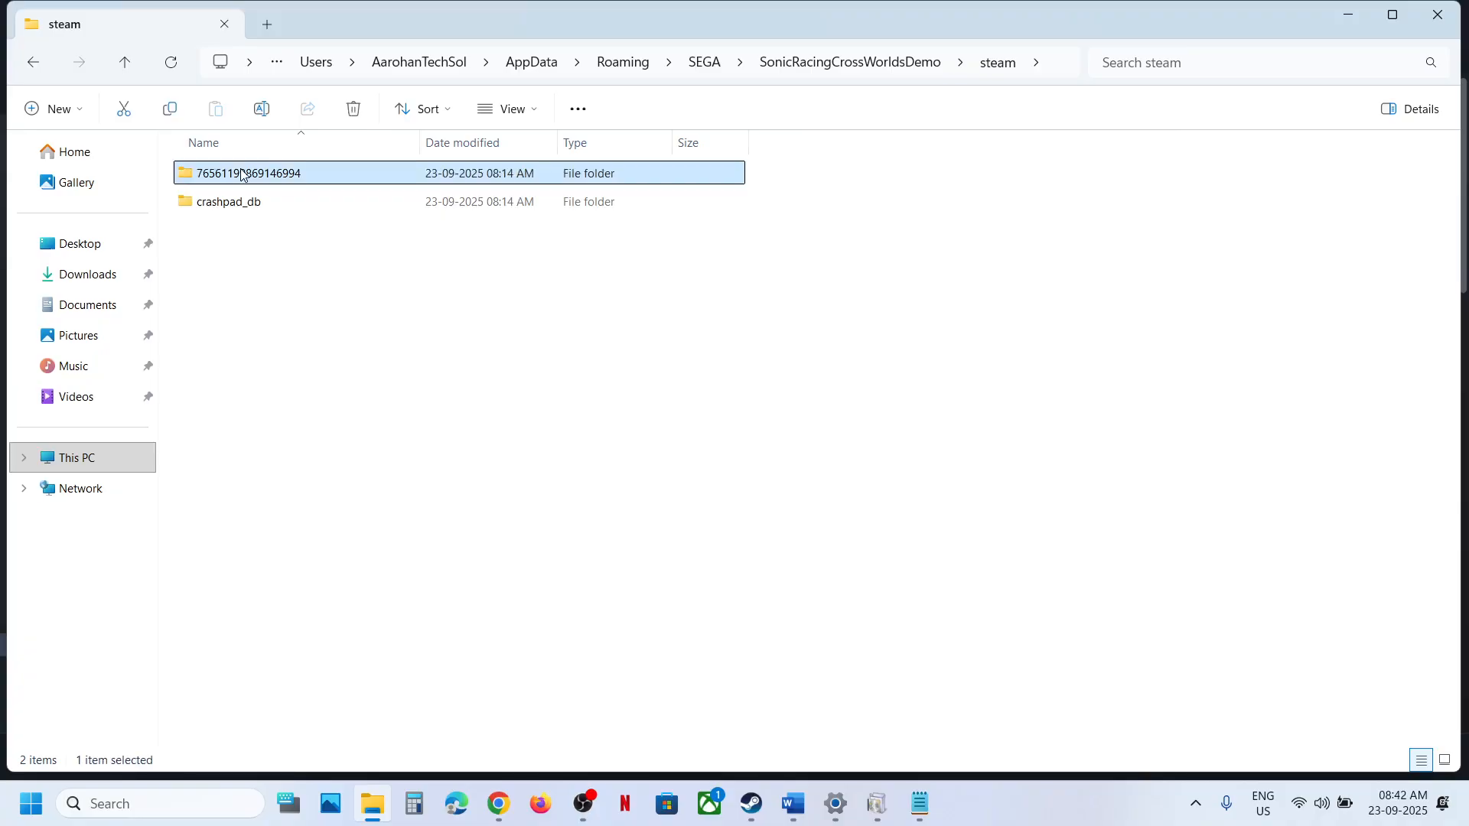
{"action": "double_click", "coordinate": [250, 173]}
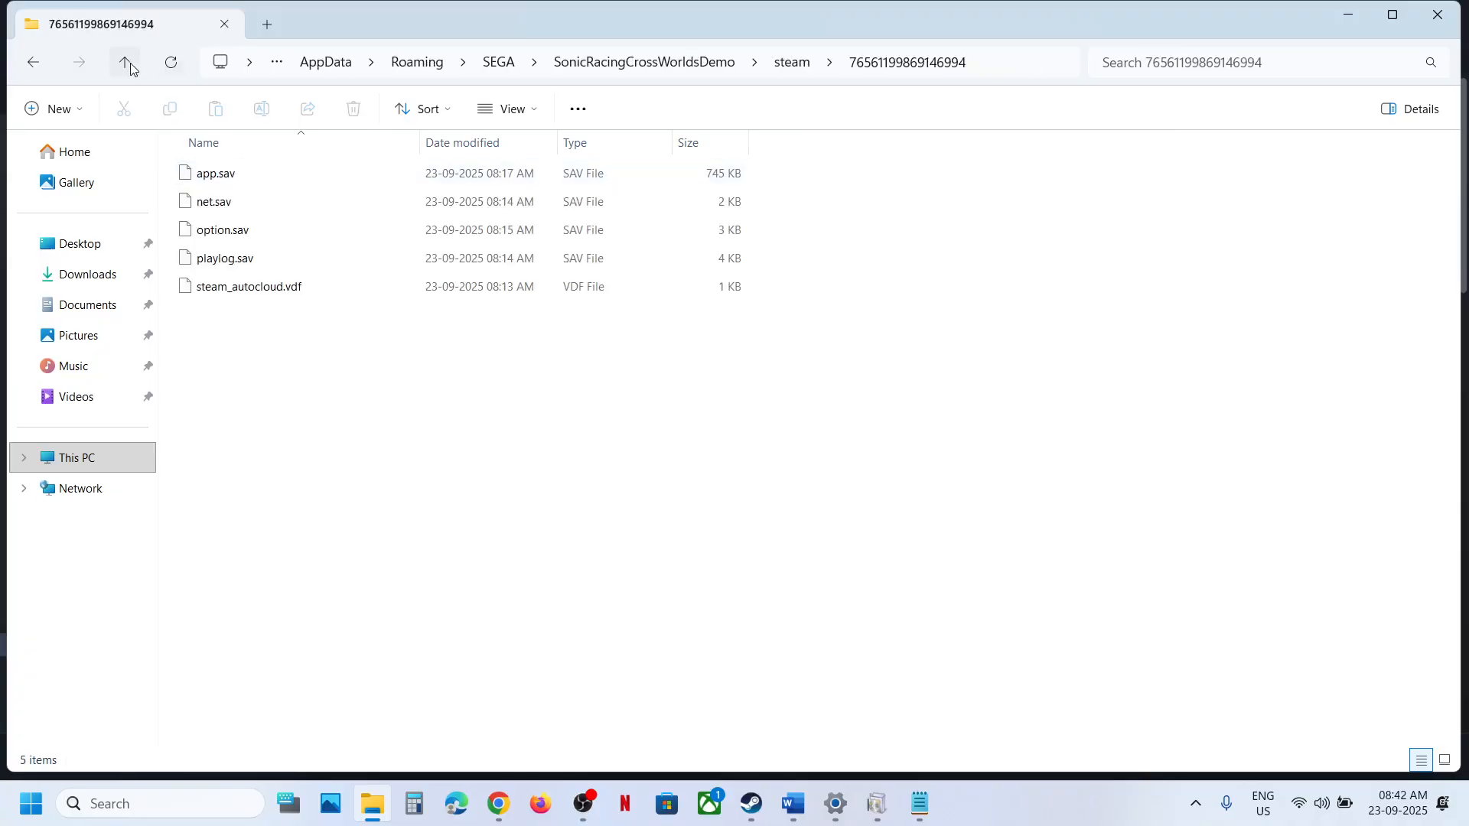
{"action": "left_click", "coordinate": [124, 61]}
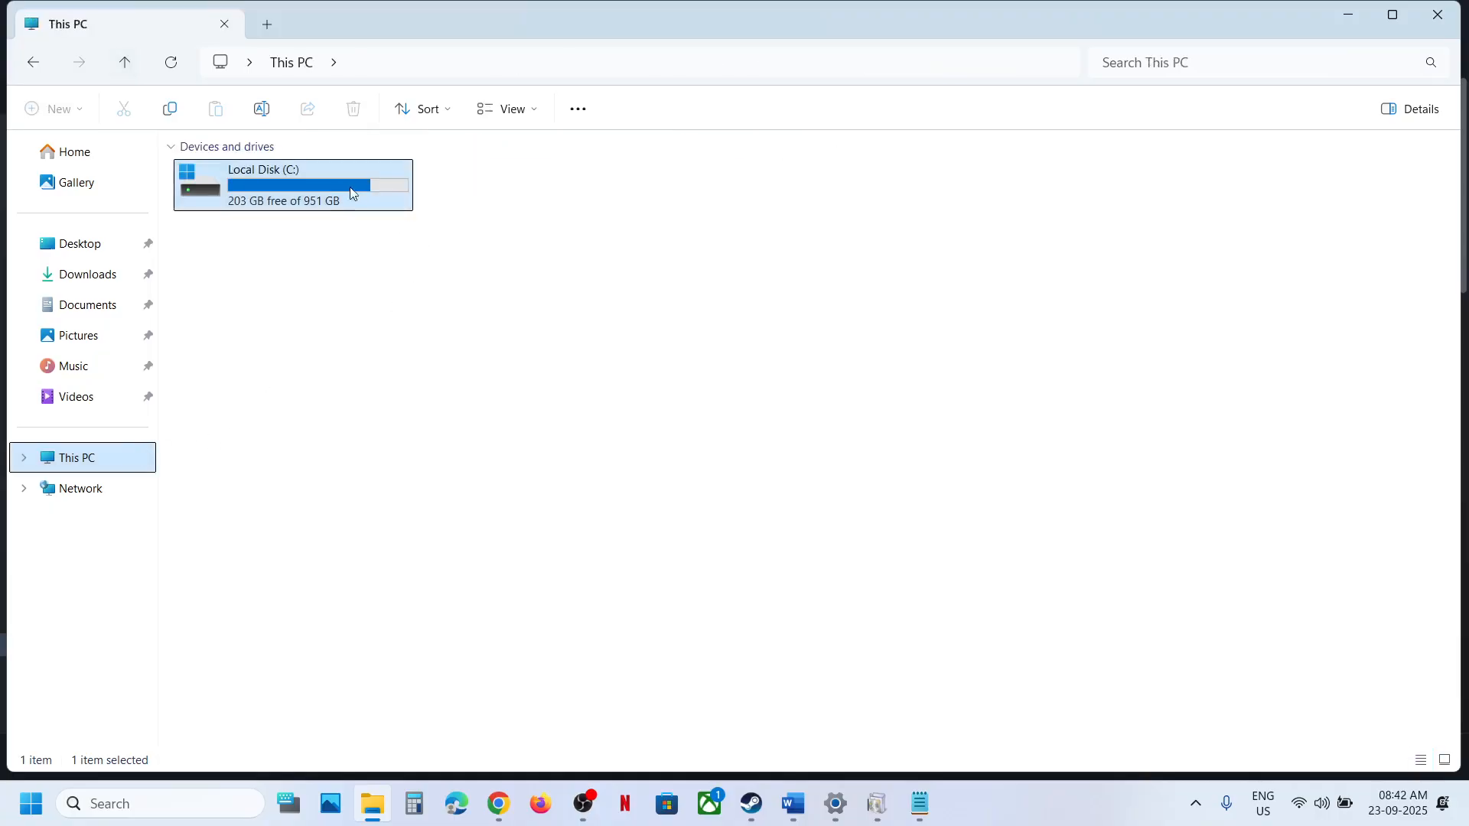
Navigate C: > Users > profile > AppData > Local > UNION > Saved > Config > Windows
{"action": "double_click", "coordinate": [292, 185]}
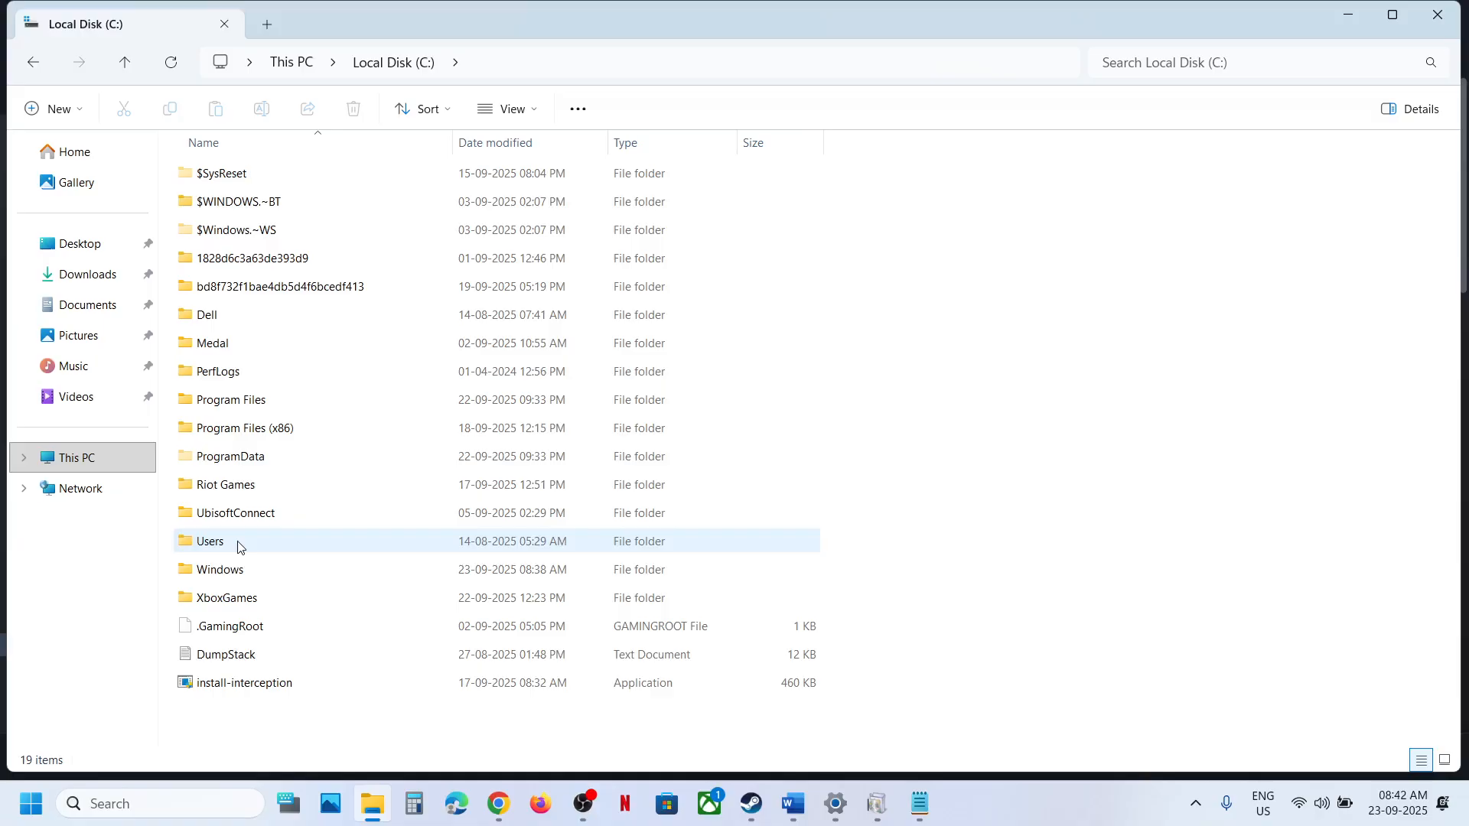
{"action": "double_click", "coordinate": [210, 540]}
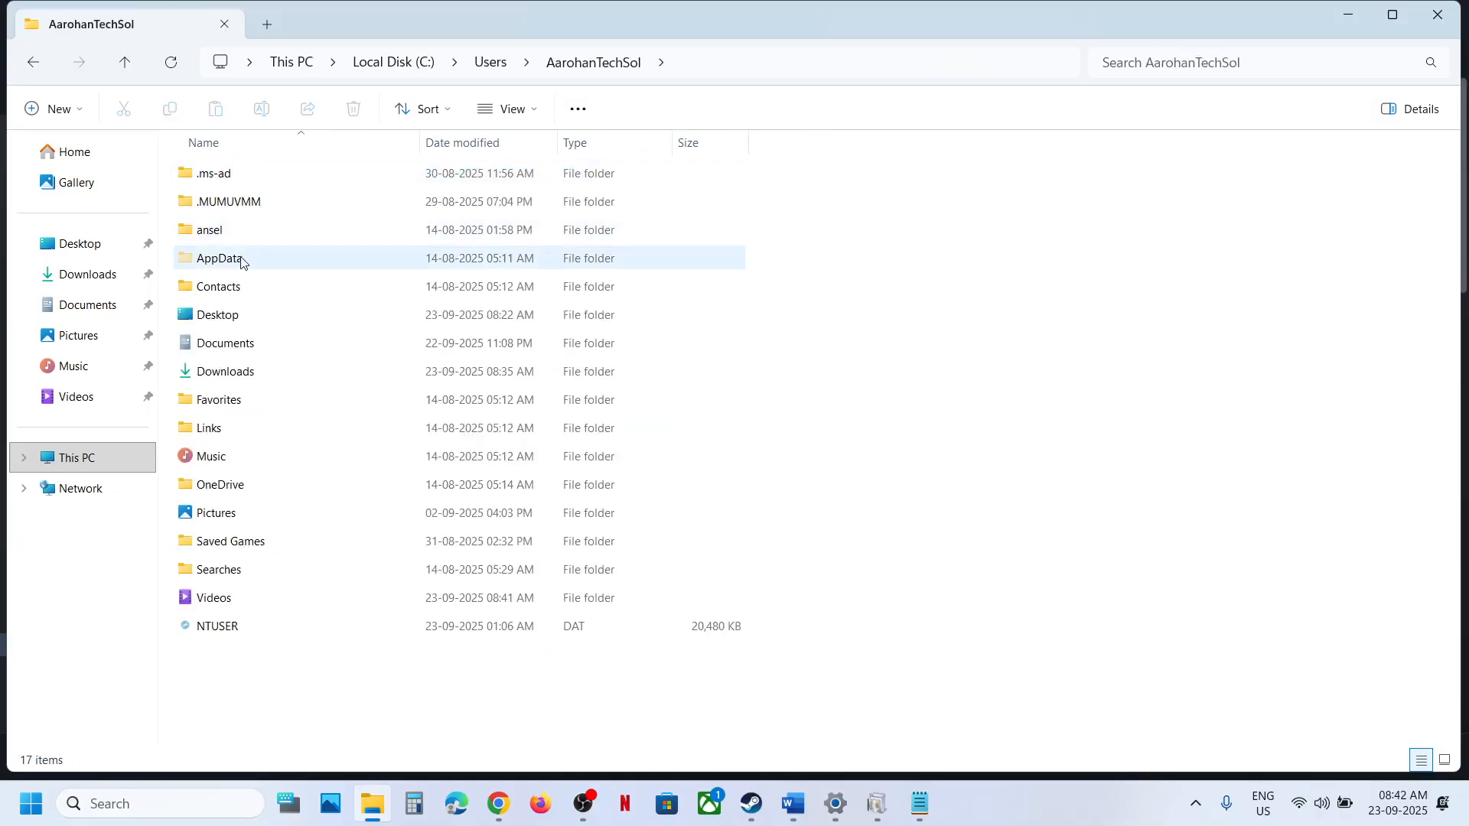
{"action": "double_click", "coordinate": [218, 257]}
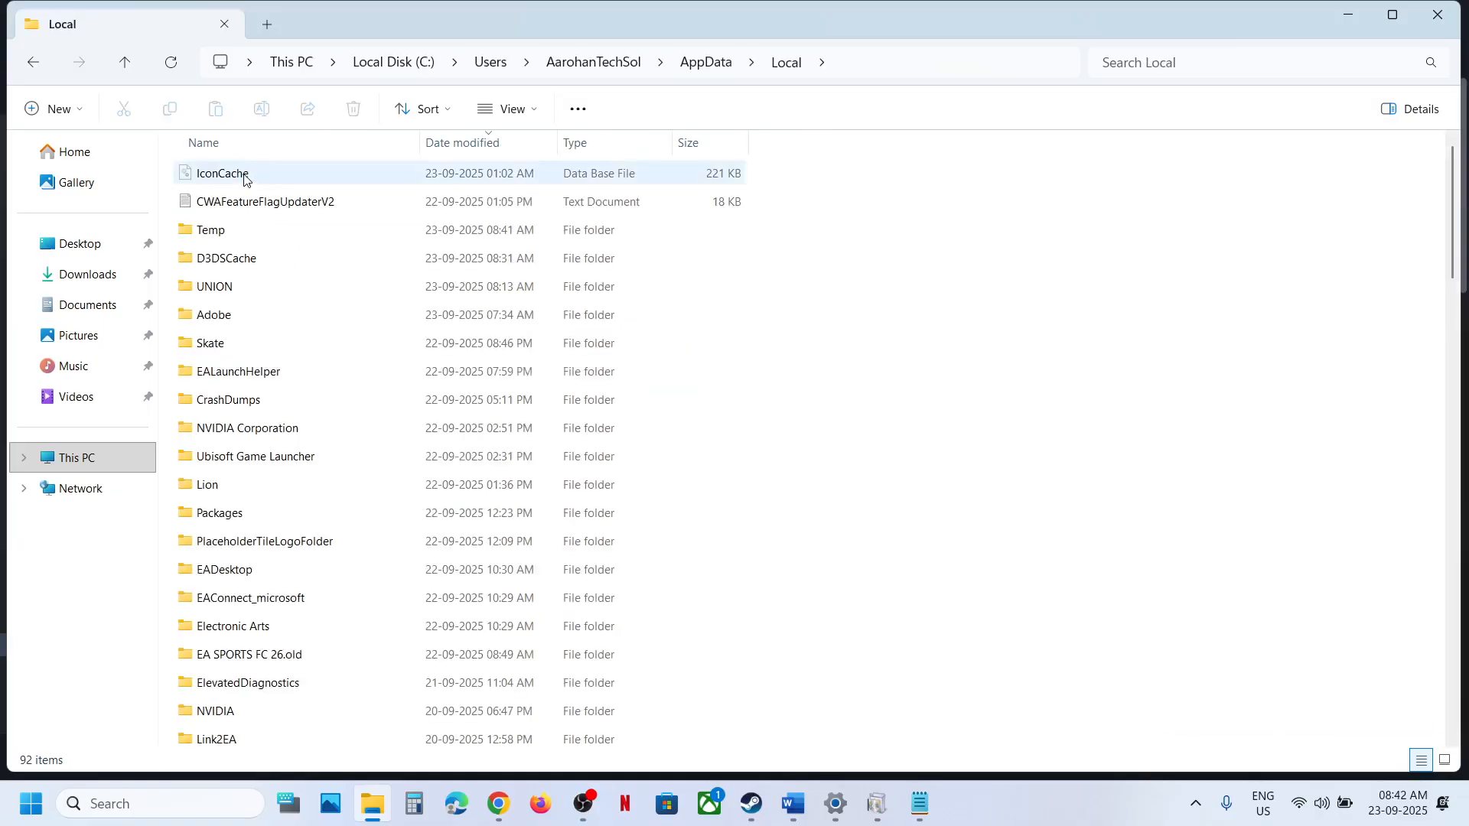
{"action": "left_click", "coordinate": [214, 286]}
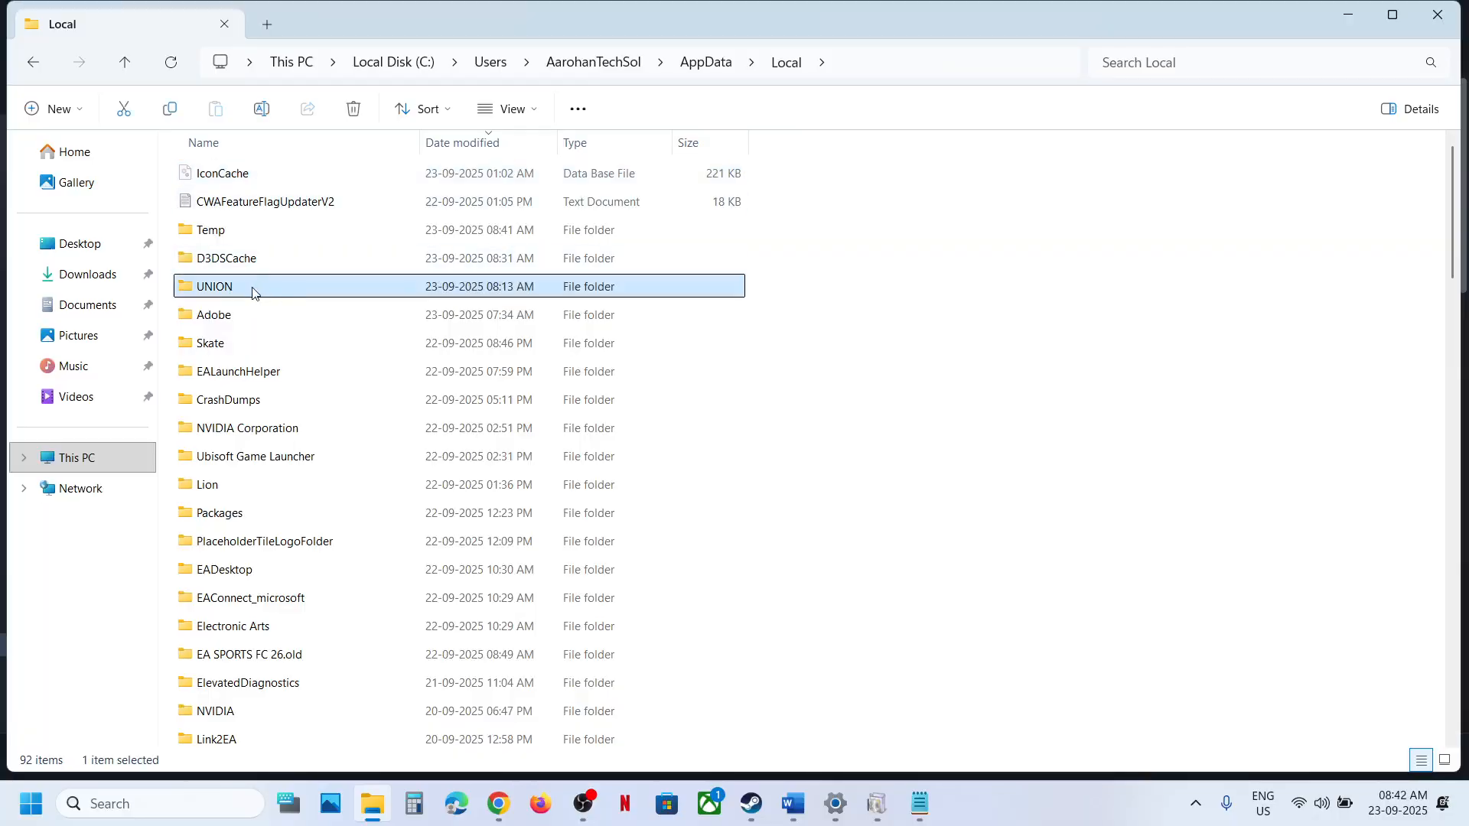
{"action": "double_click", "coordinate": [215, 286]}
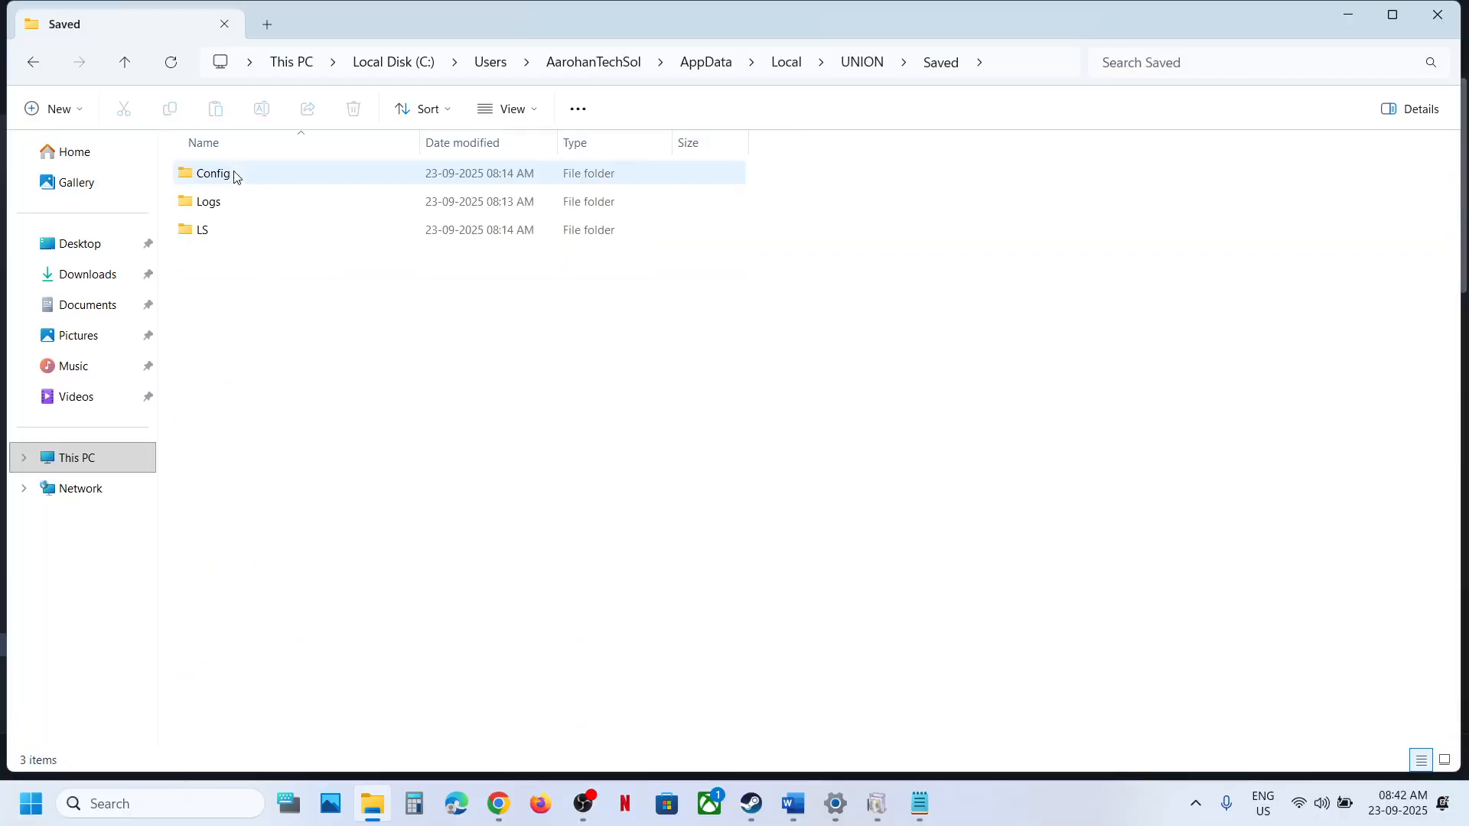
{"action": "double_click", "coordinate": [212, 173]}
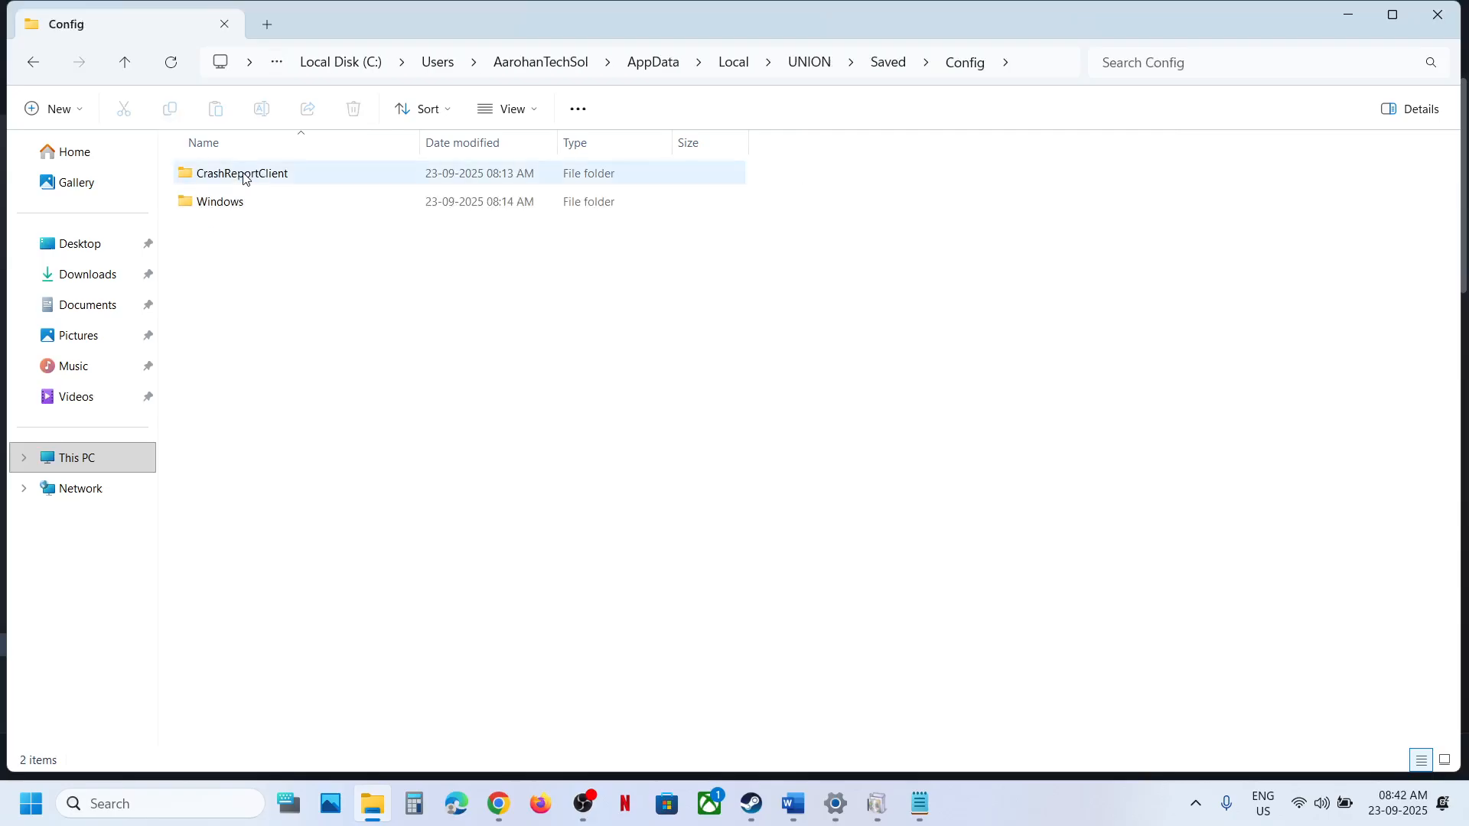
{"action": "double_click", "coordinate": [219, 202]}
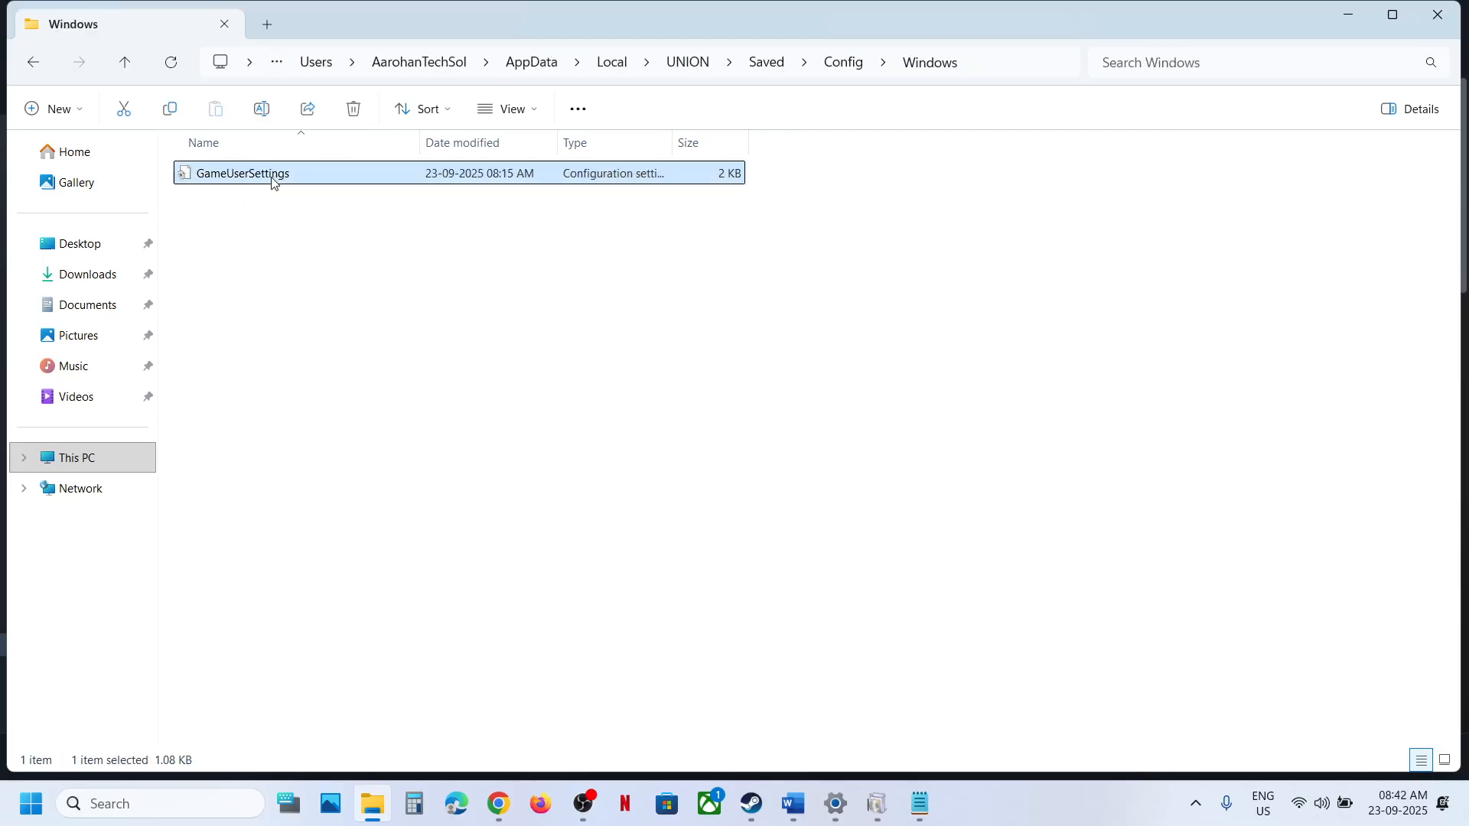
View GameUserSettings.ini in Notepad, close it, and switch back to Steam
{"action": "double_click", "coordinate": [243, 173]}
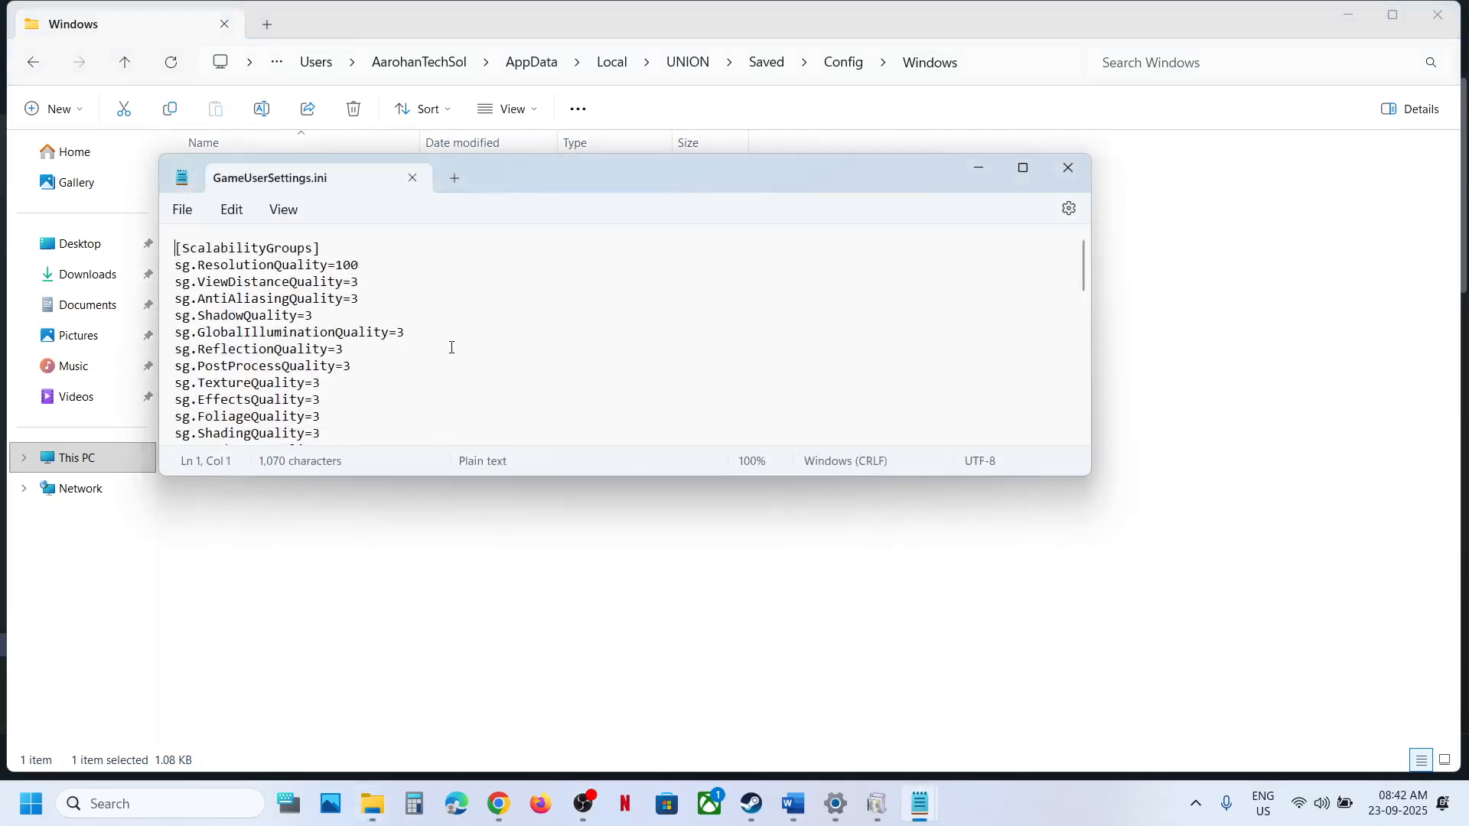
{"action": "left_click", "coordinate": [1067, 168]}
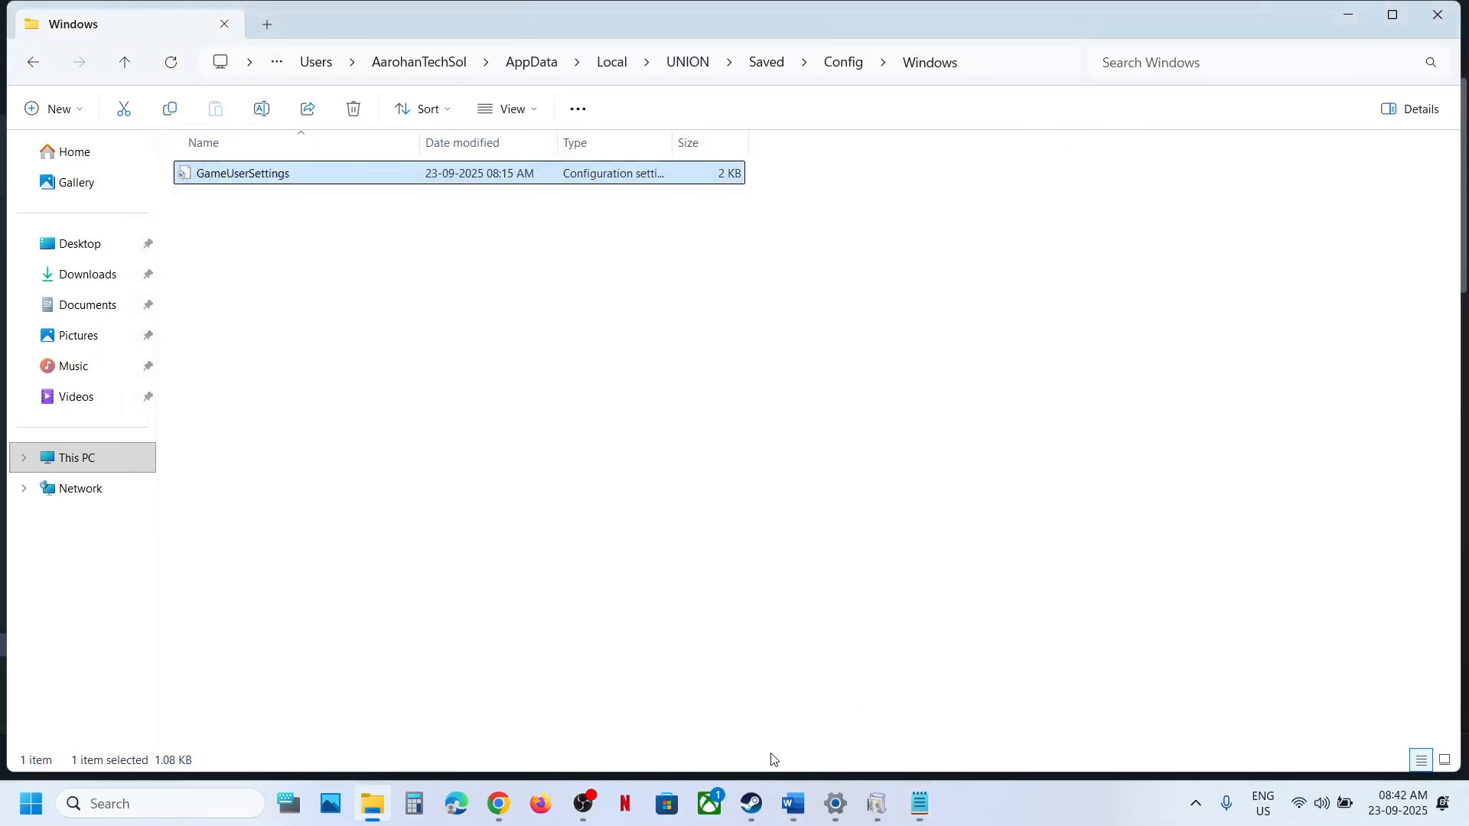
{"action": "left_click", "coordinate": [749, 804]}
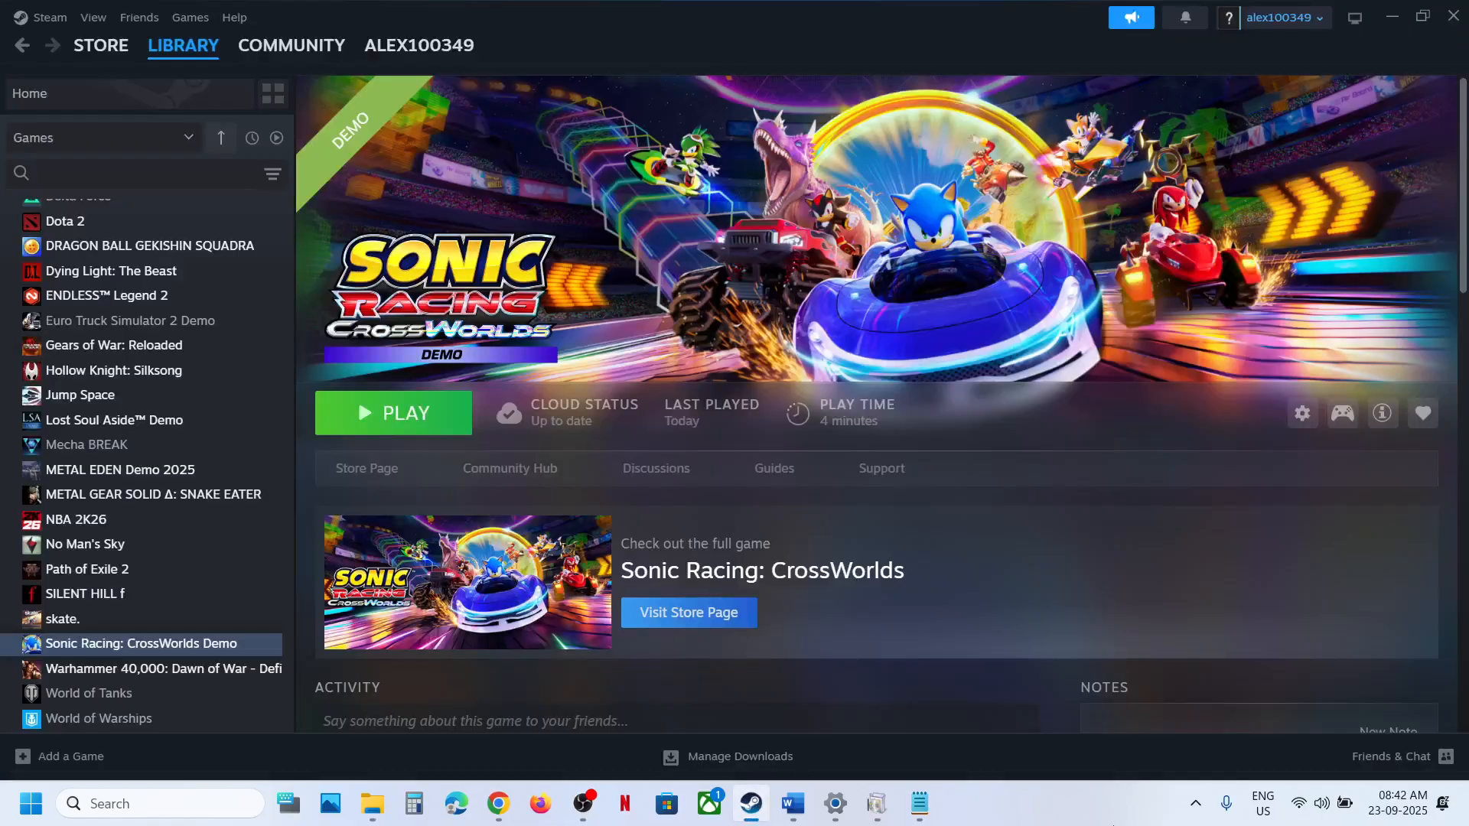